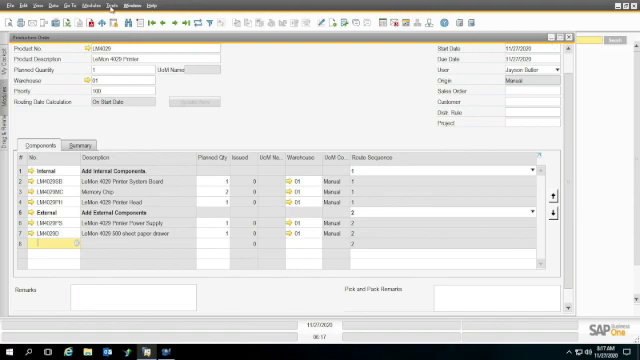
{"action": "mouse_move", "coordinate": [178, 123]}
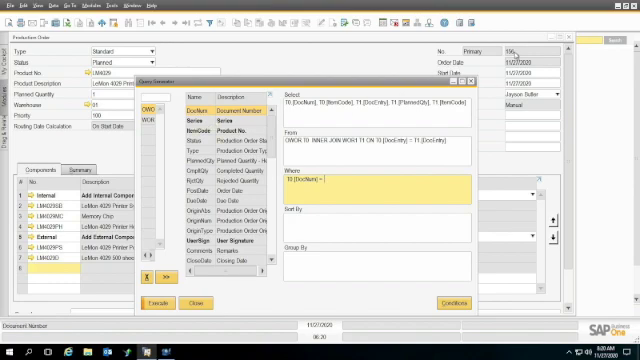
- Enter 156 as the document number in the Where condition
{"action": "type", "text": "{"}
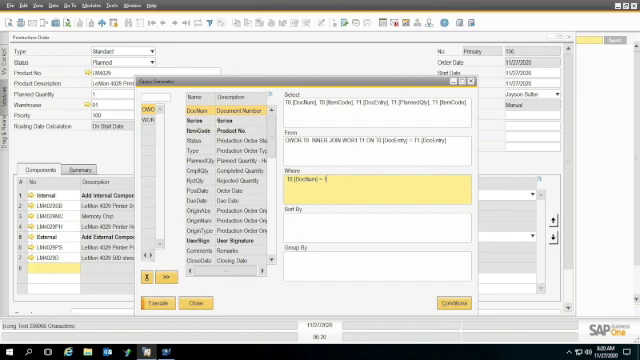
{"action": "type", "text": "156"}
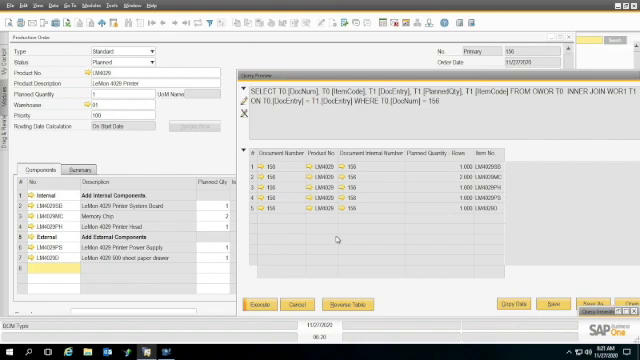
{"action": "mouse_move", "coordinate": [336, 237]}
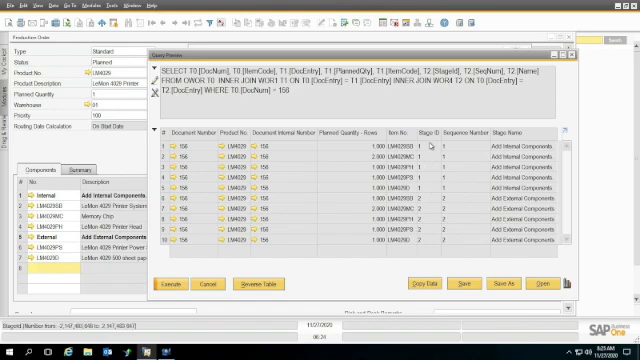
{"action": "mouse_move", "coordinate": [430, 191]}
{"action": "type", "text": " AND t1.StageId = t2.StageId"}
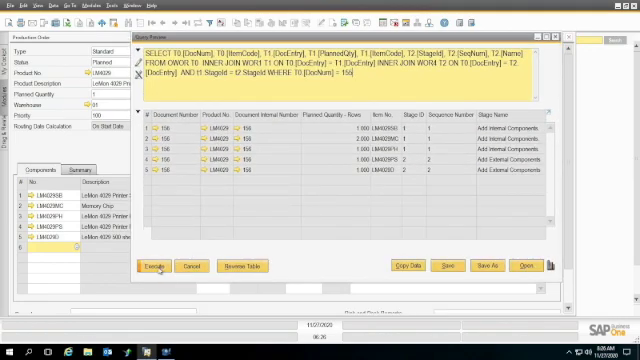
- Rerun the stage-matched query, which reports no matching data
{"action": "left_click", "coordinate": [156, 268]}
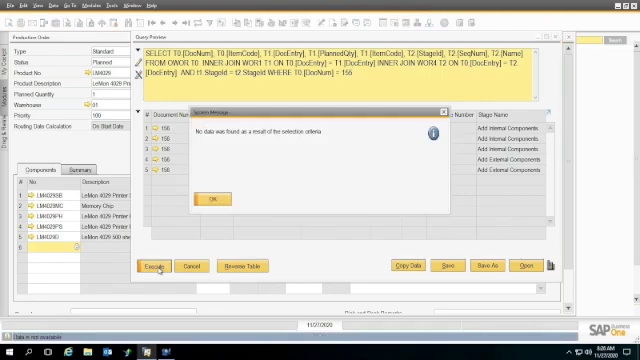